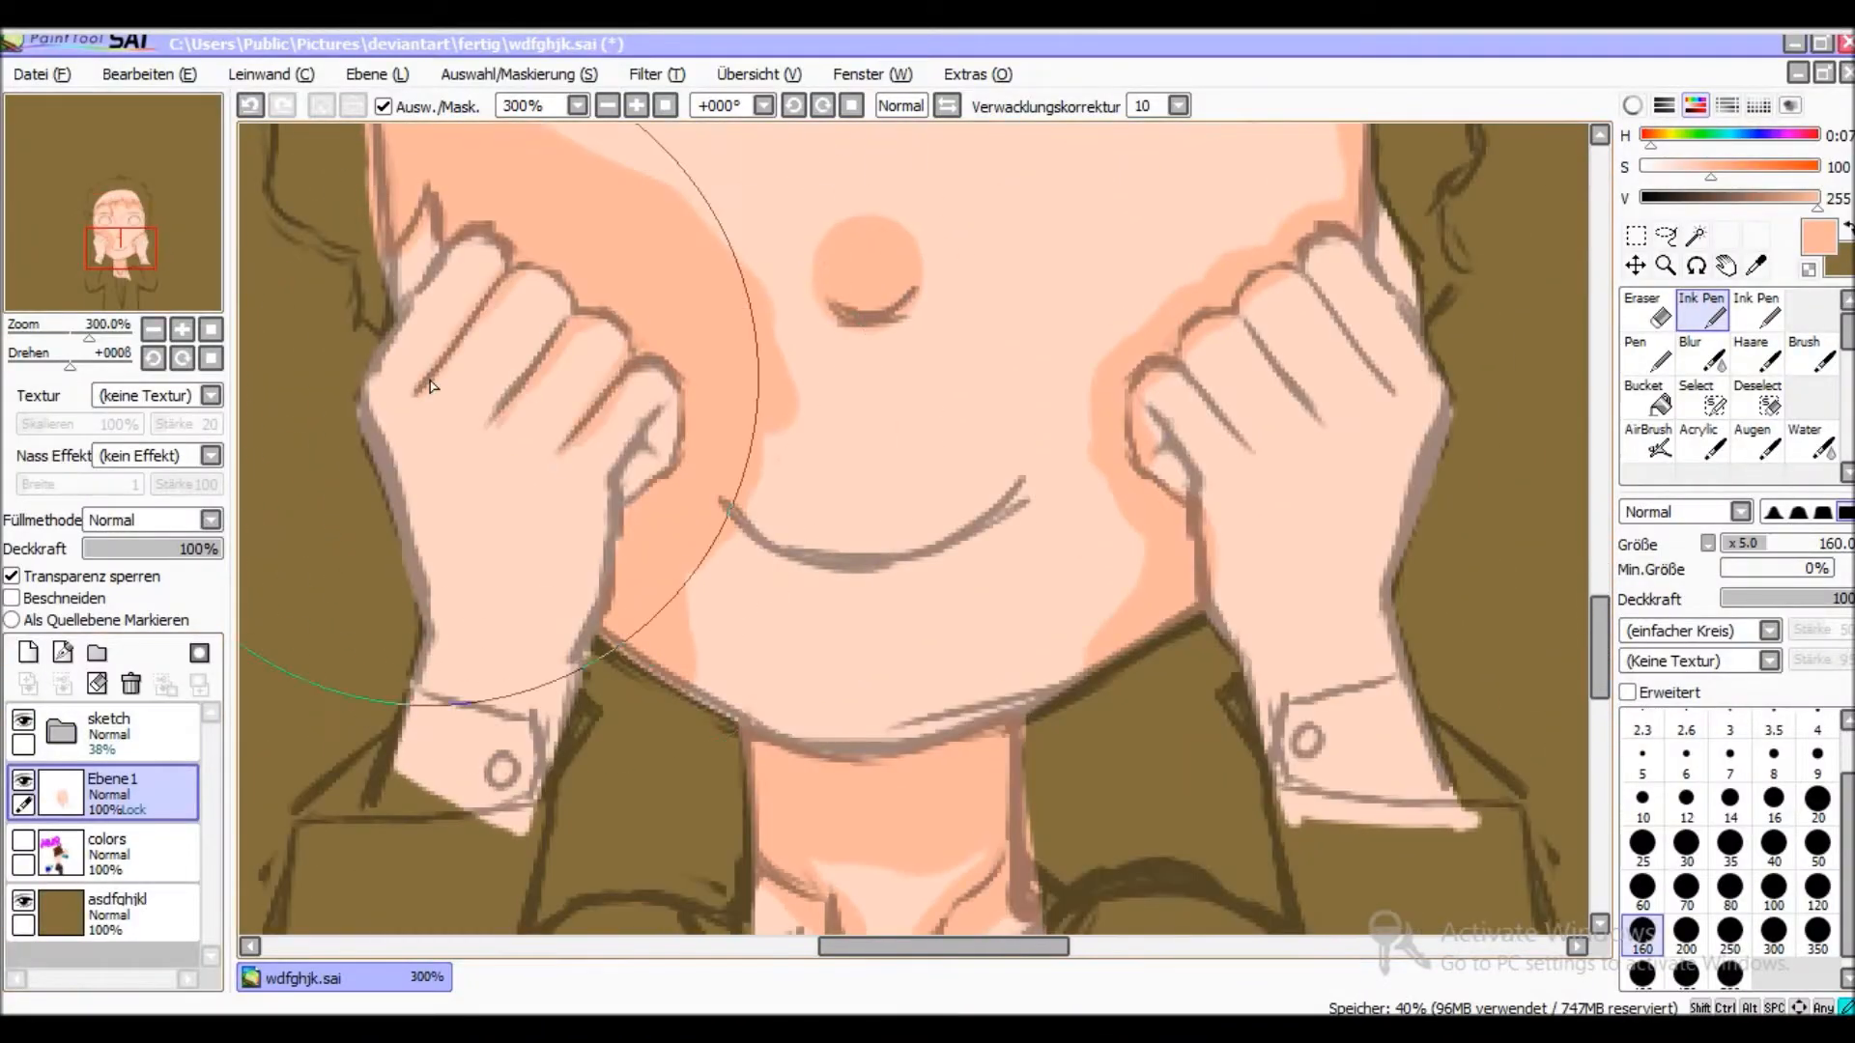
- Paint soft skin shading, rosy cheek blush, blue eyes and a smiling mouth on Ebene1
left_click(1803, 437)
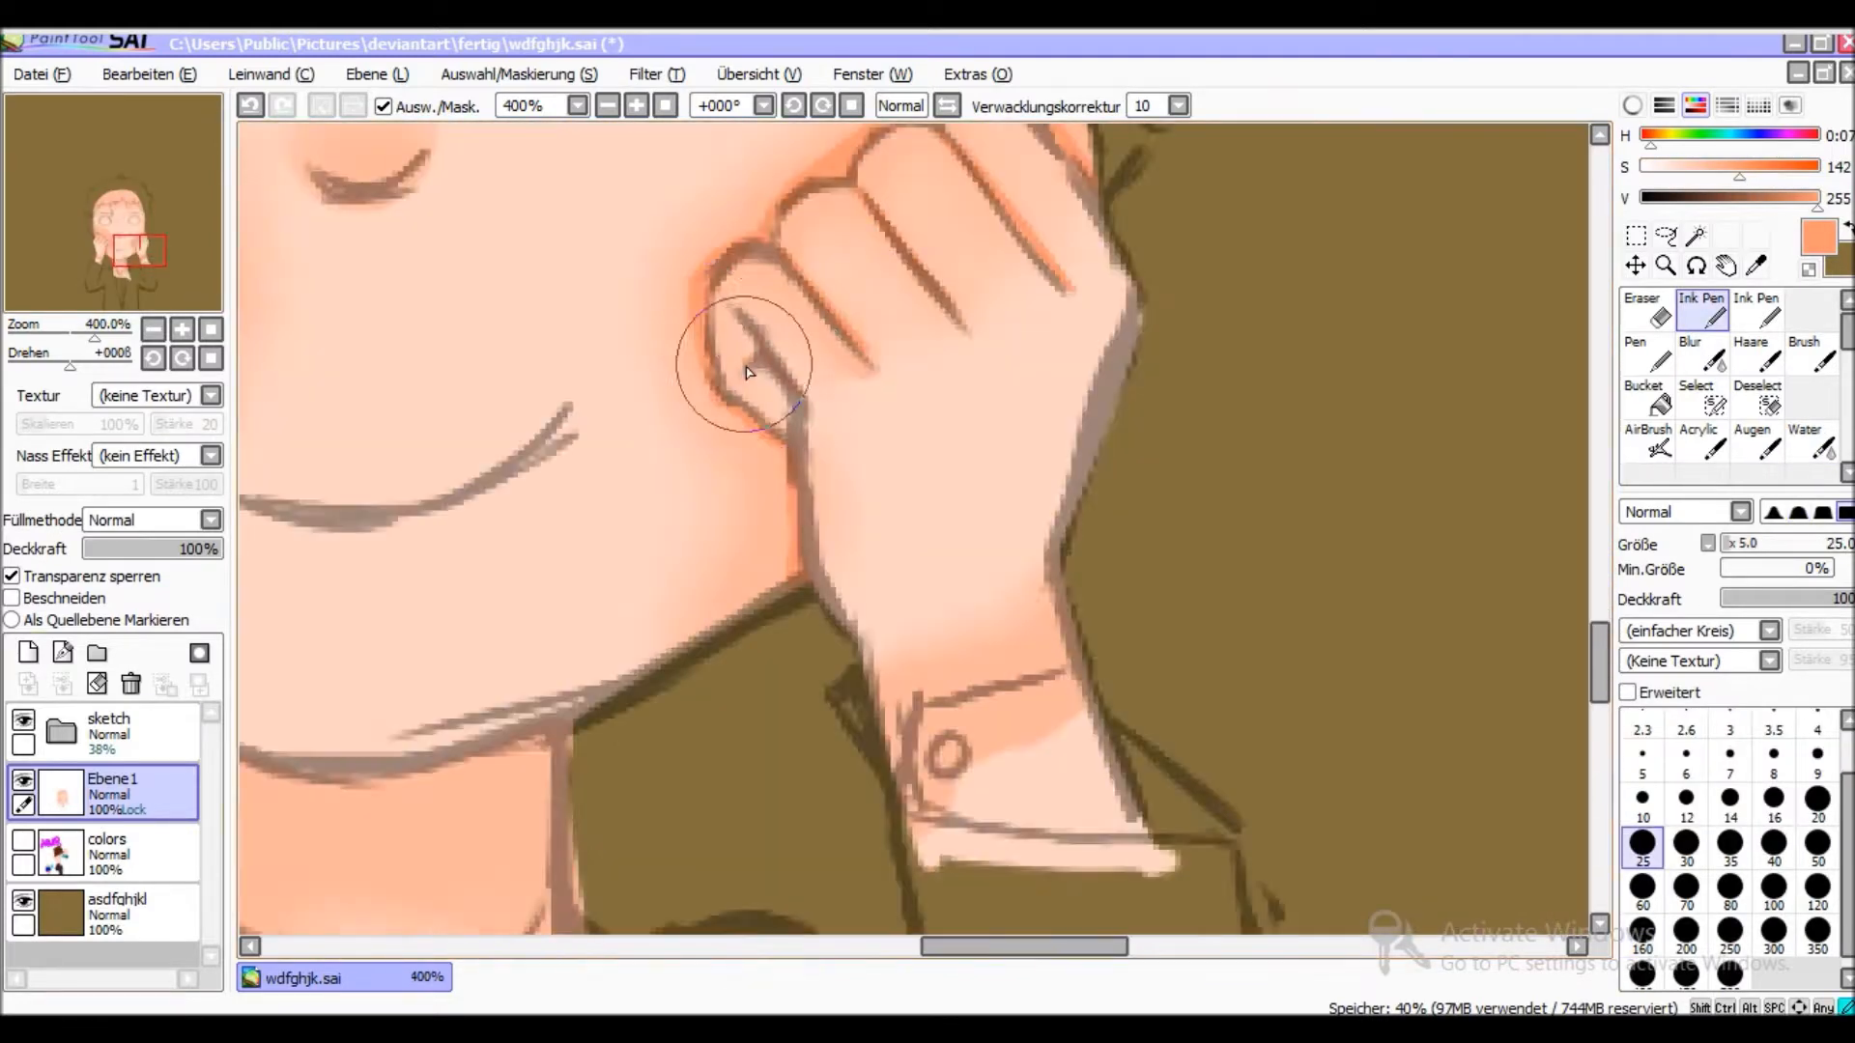
left_click(1803, 437)
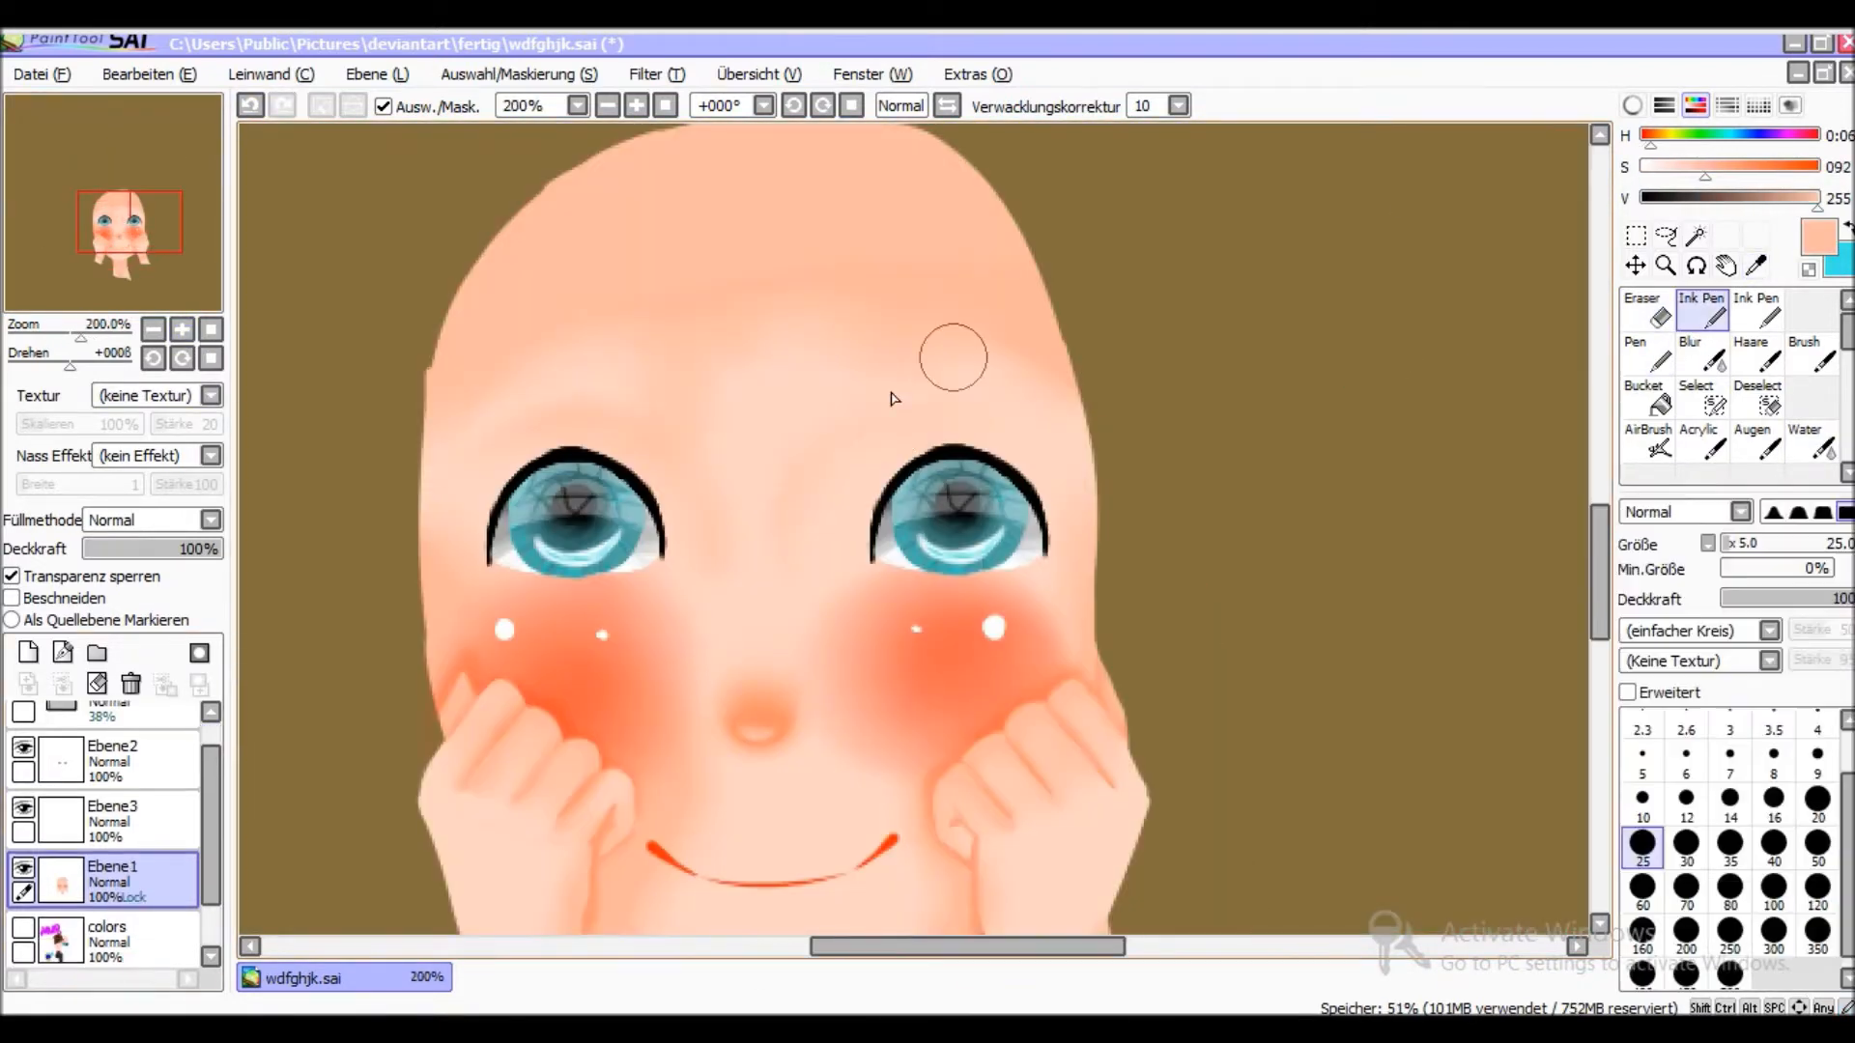
- Paint a dark red shirt with collar shadows and small buttons on a new layer
left_click(153, 328)
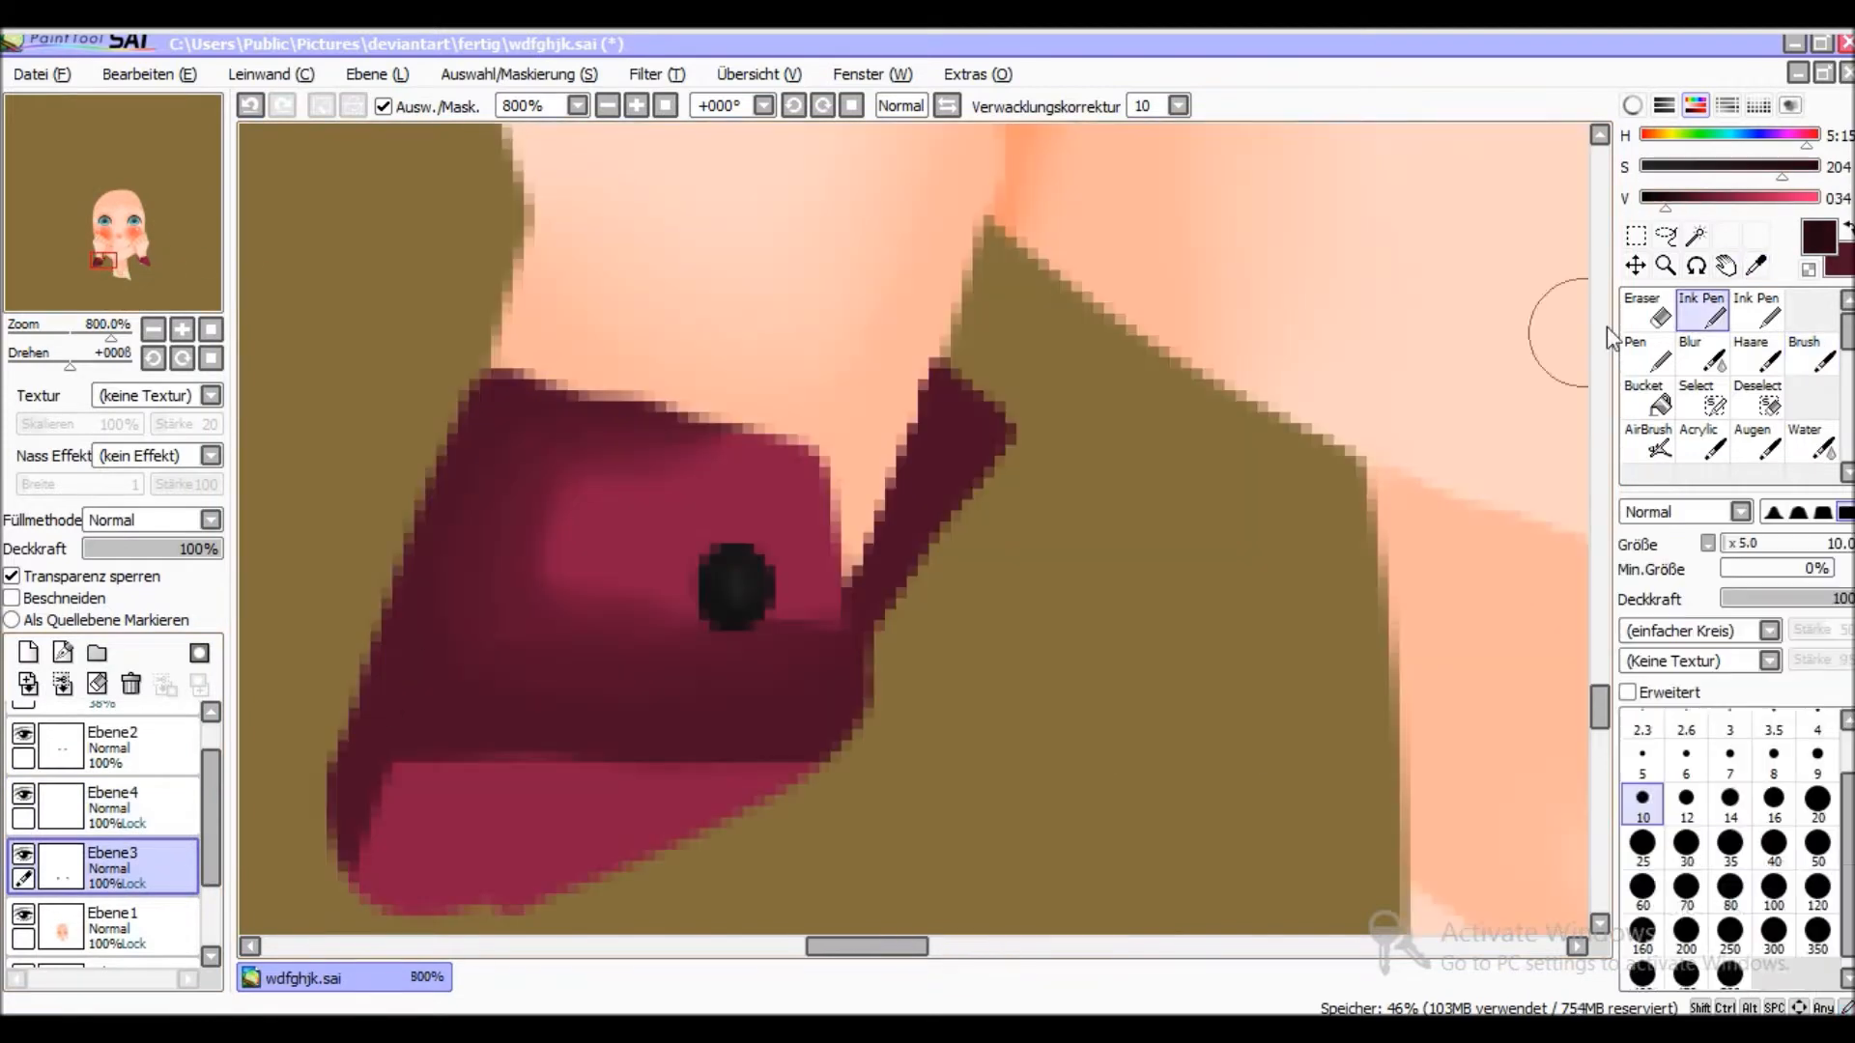
left_click(1803, 437)
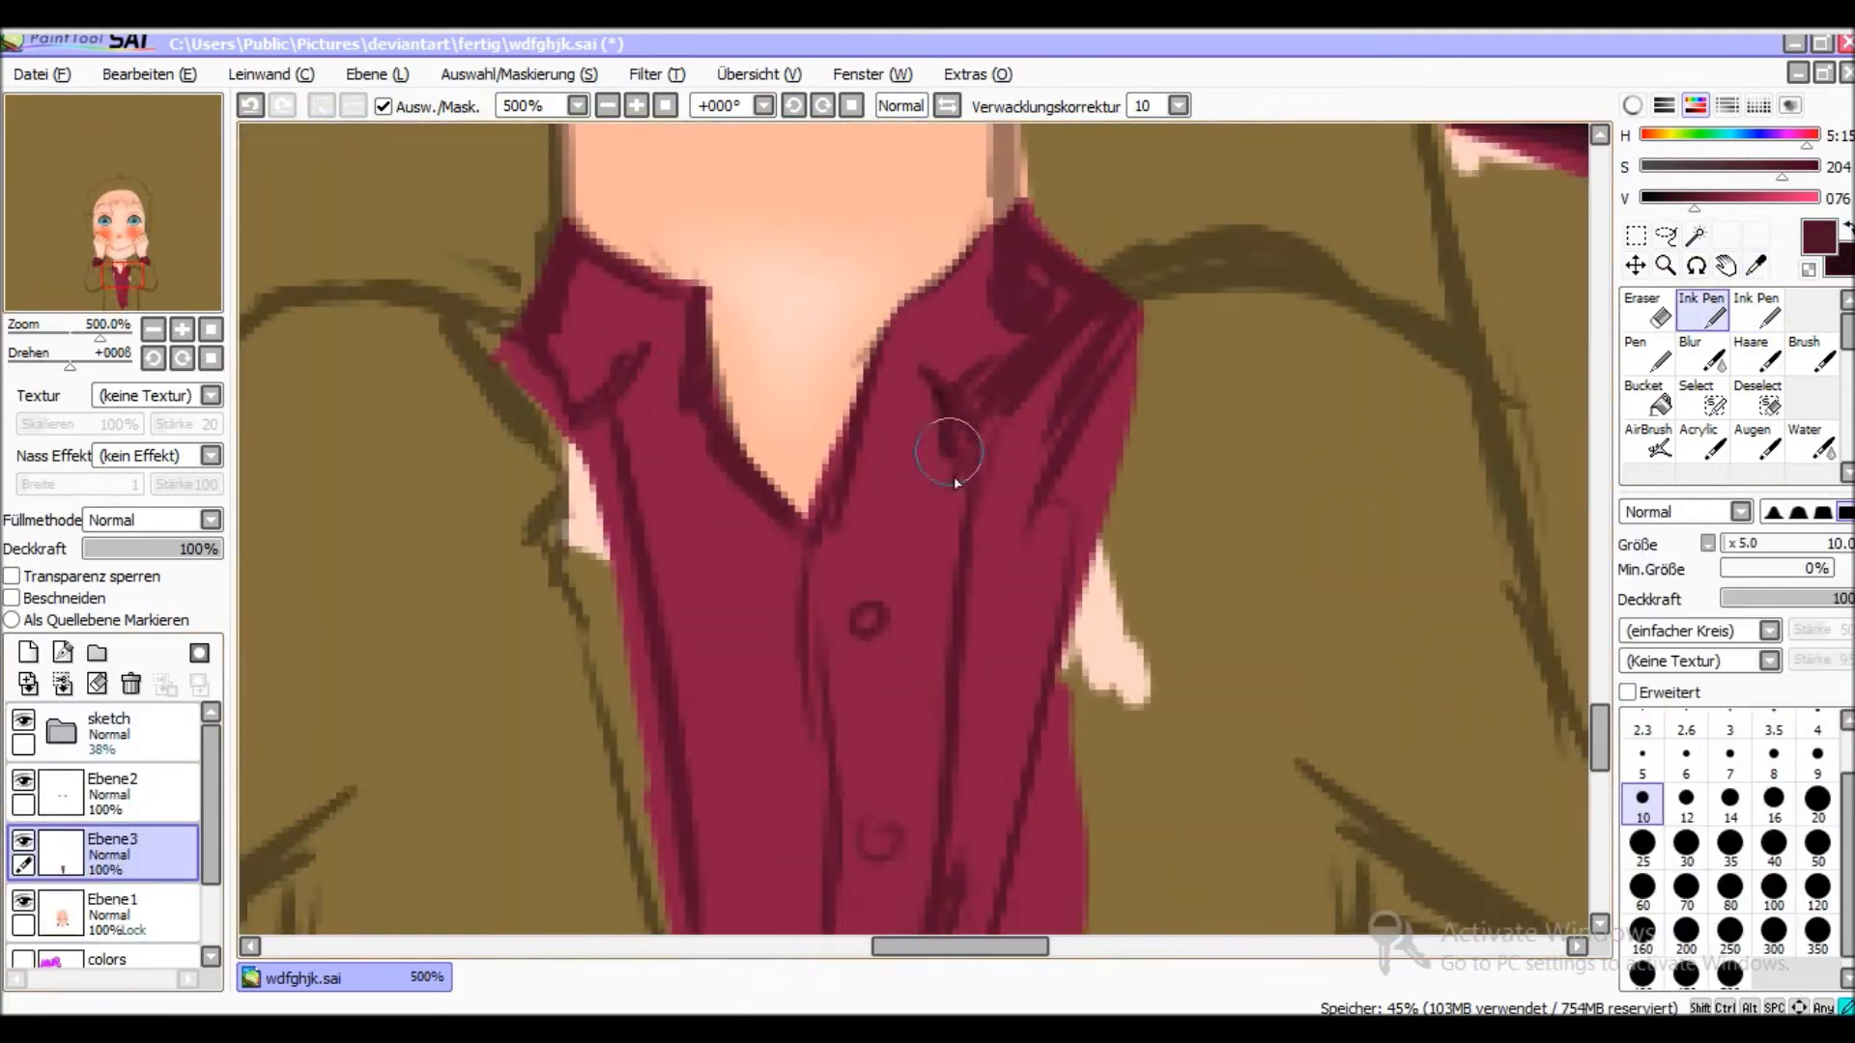
left_click(1804, 438)
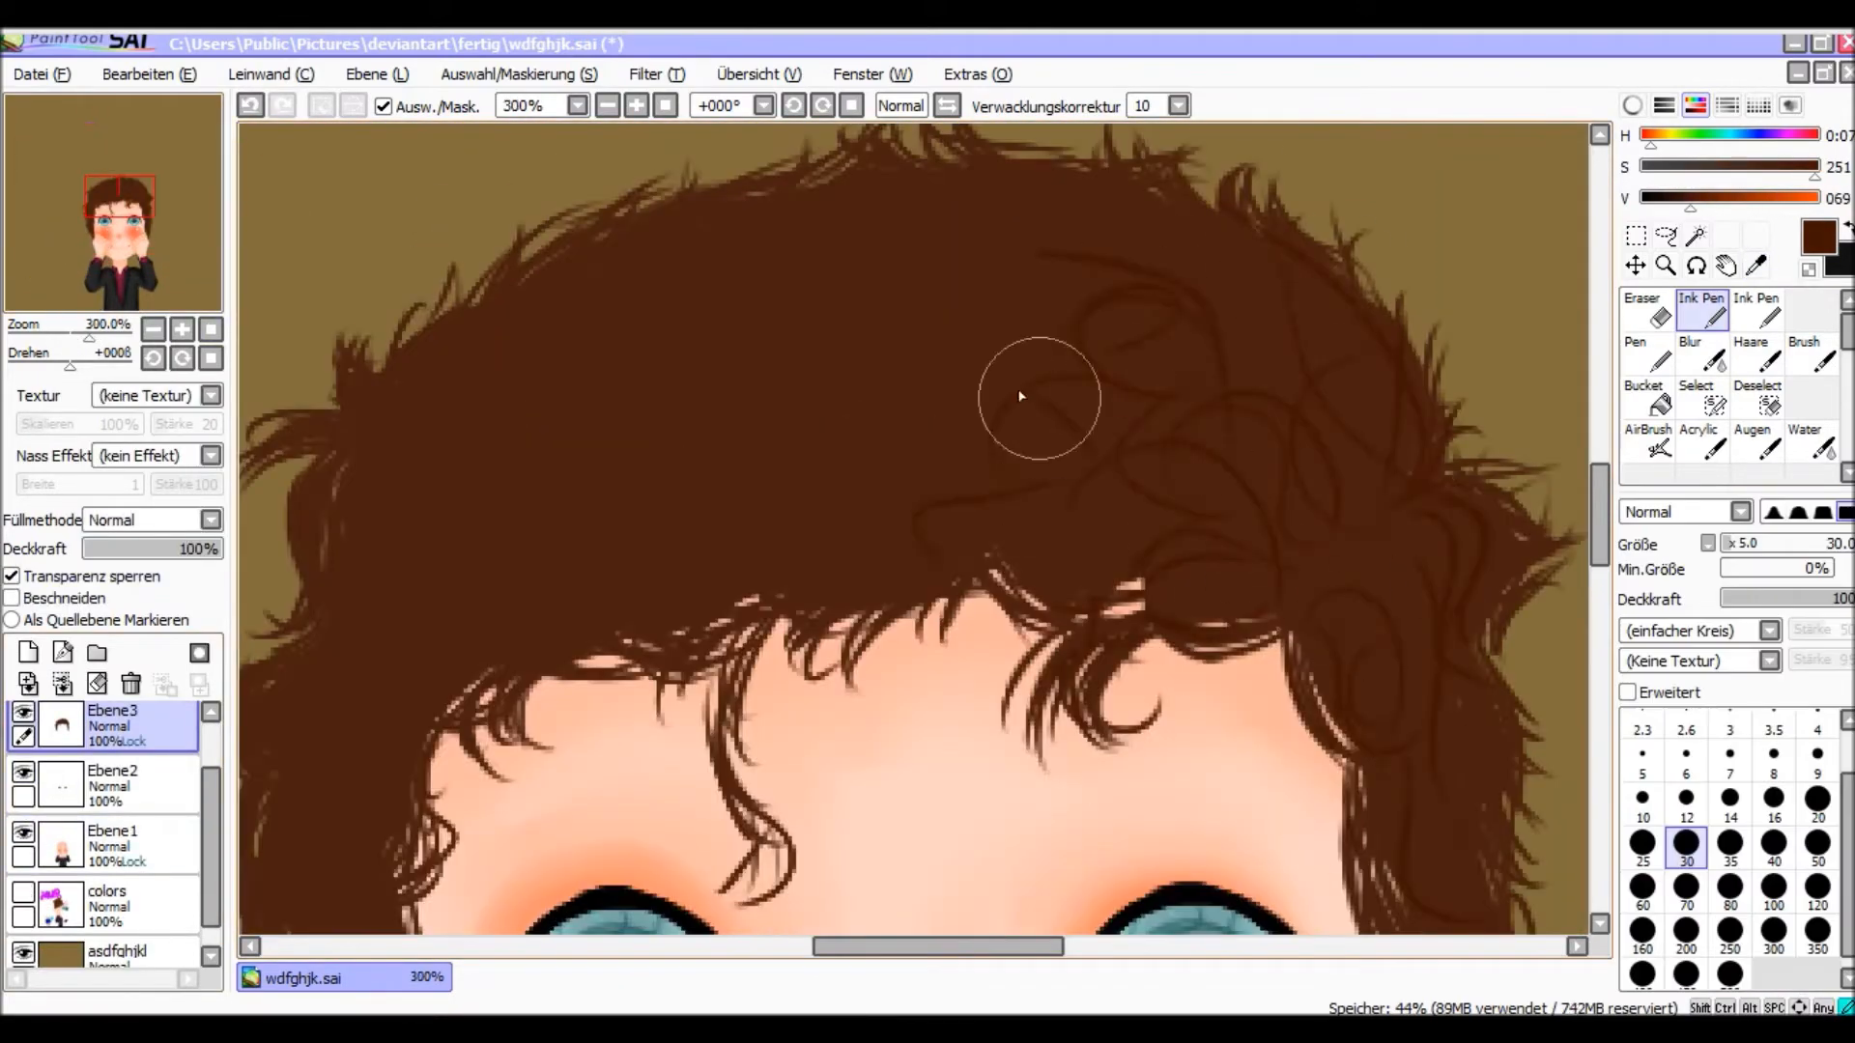
- Paint curly dark brown hair over the forehead with the Ink Pen at size 30 on Ebene3
scroll("down", 3)
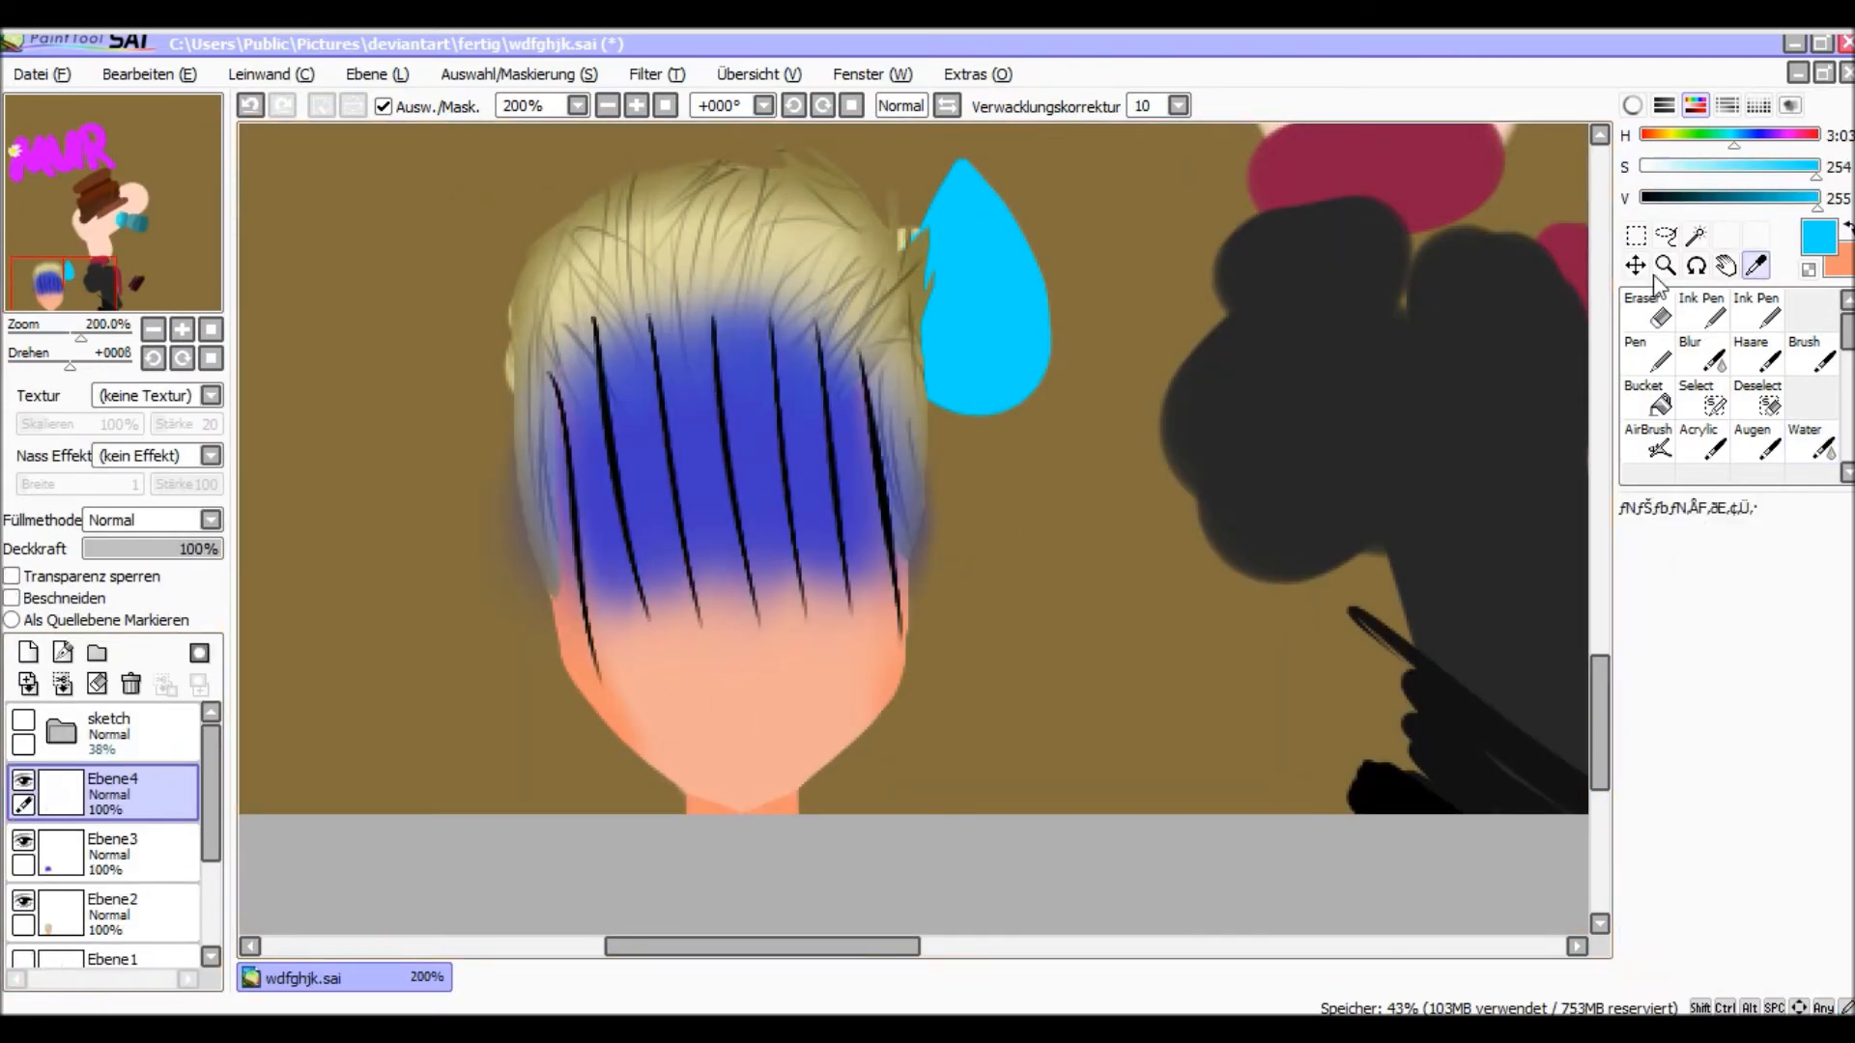
- Fill the MURDER letters bright pink on Ebene4/Ebene5 and start white daisy petals
left_click(1702, 306)
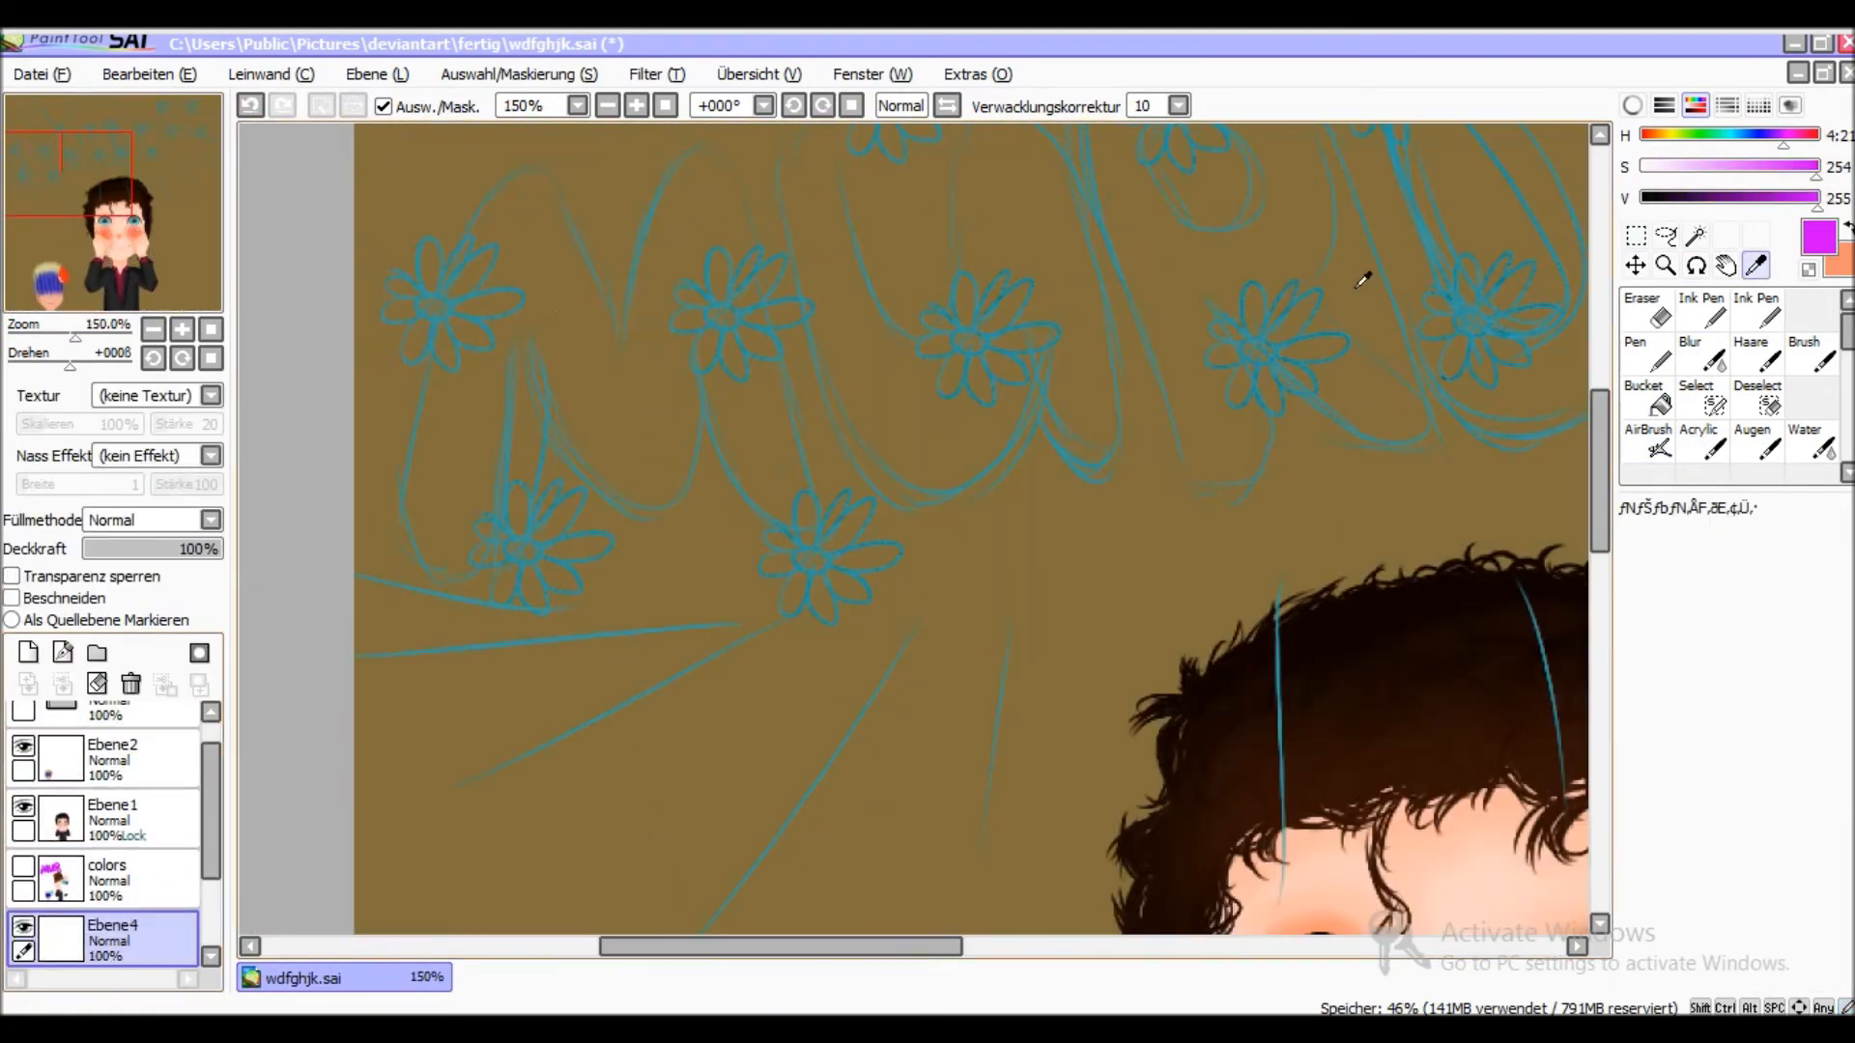
left_click(1700, 308)
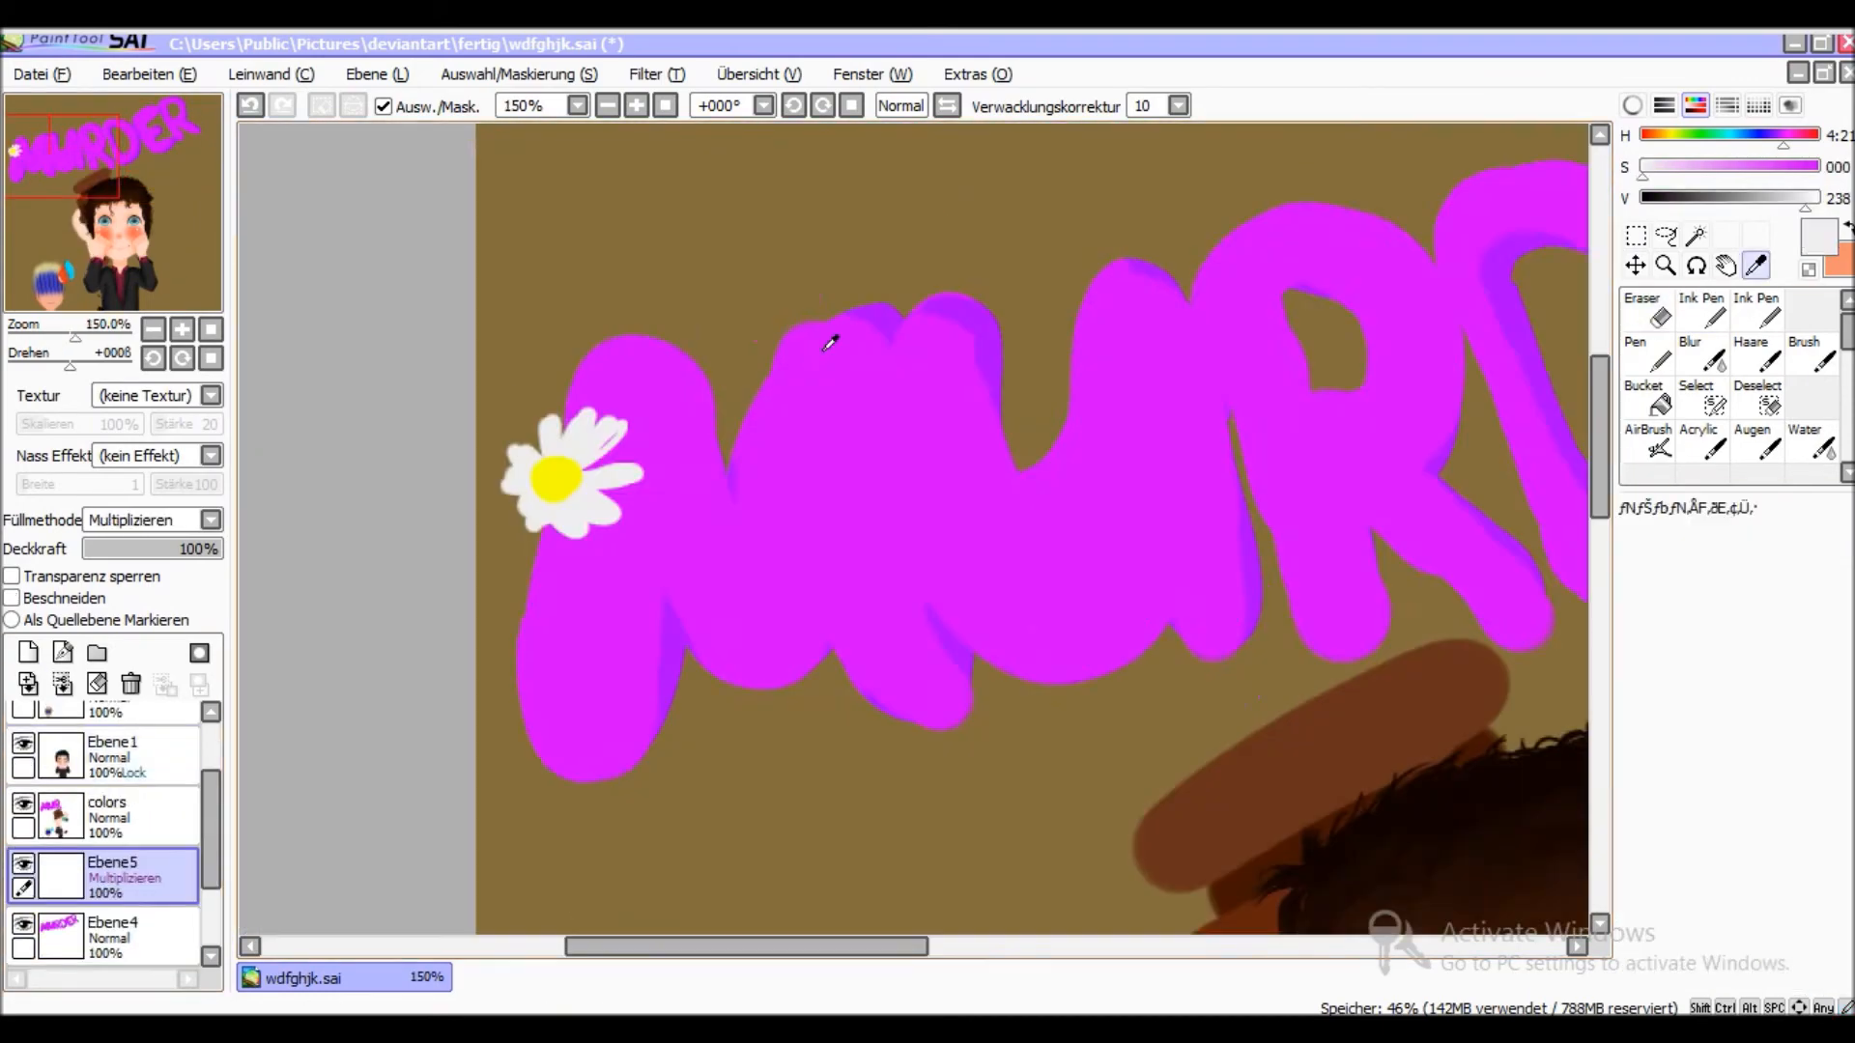
left_click(1701, 317)
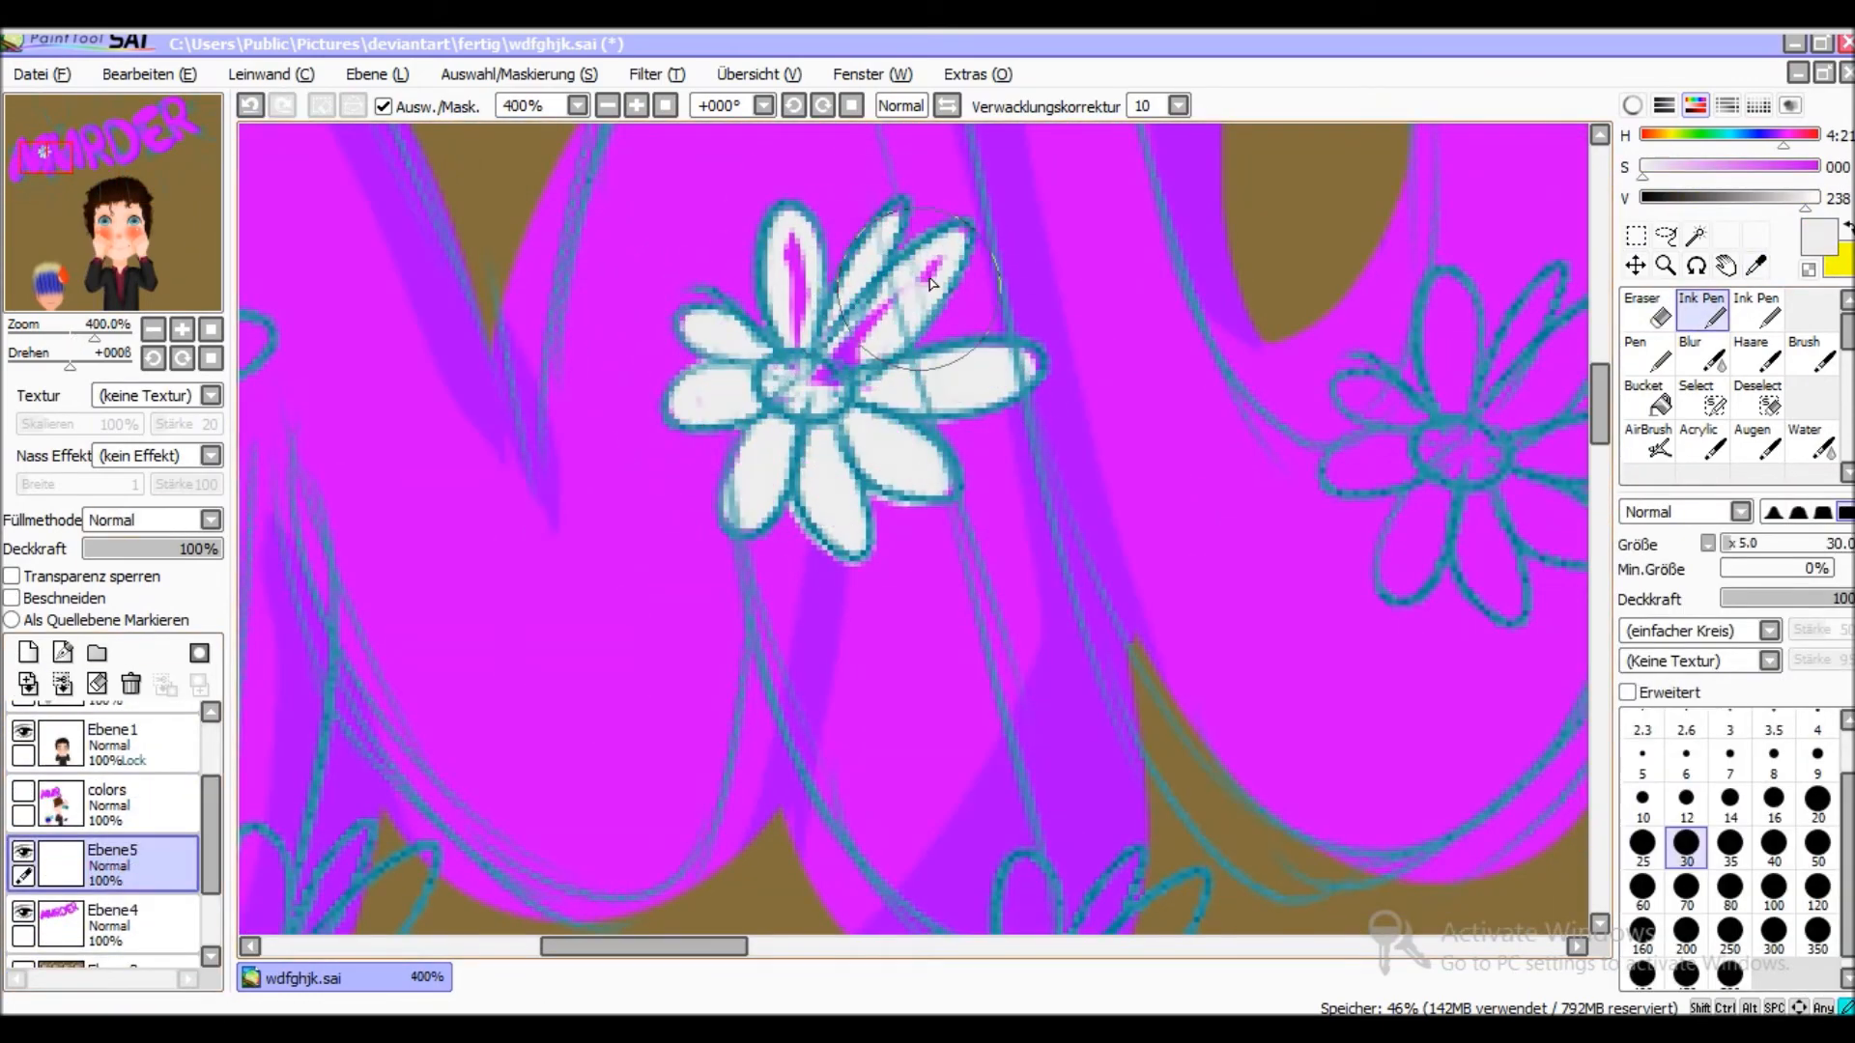